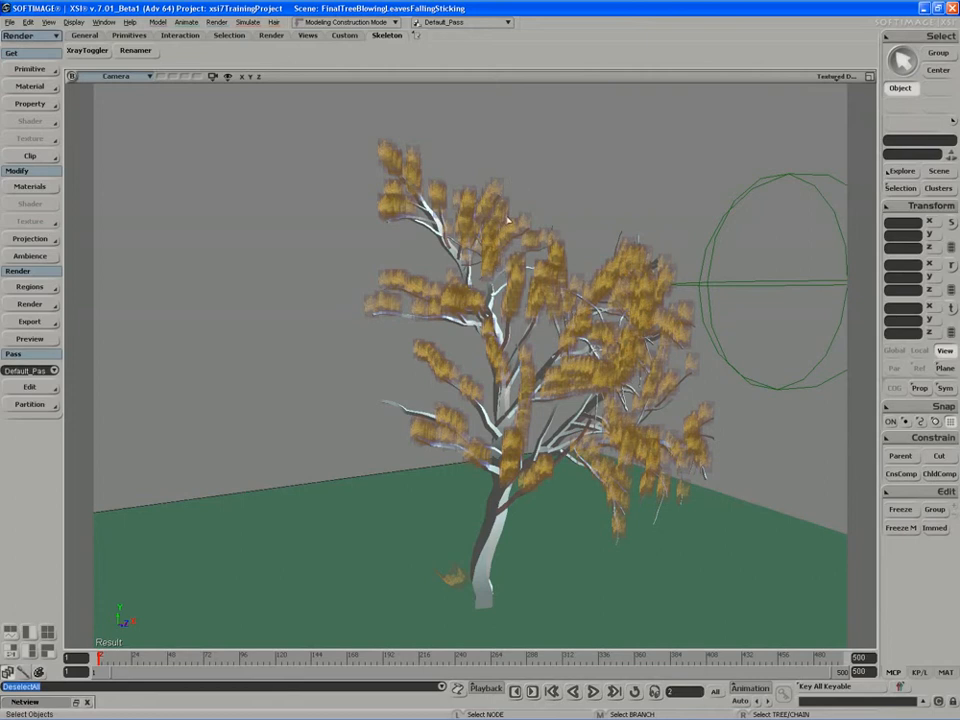
mouse_move(336, 340)
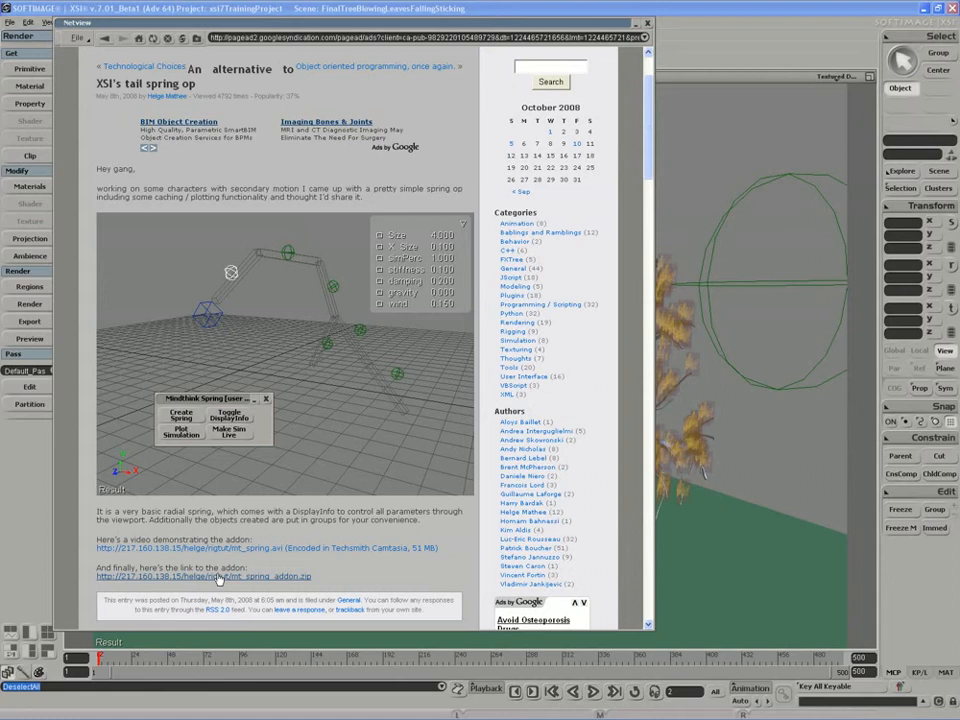
mouse_move(295, 586)
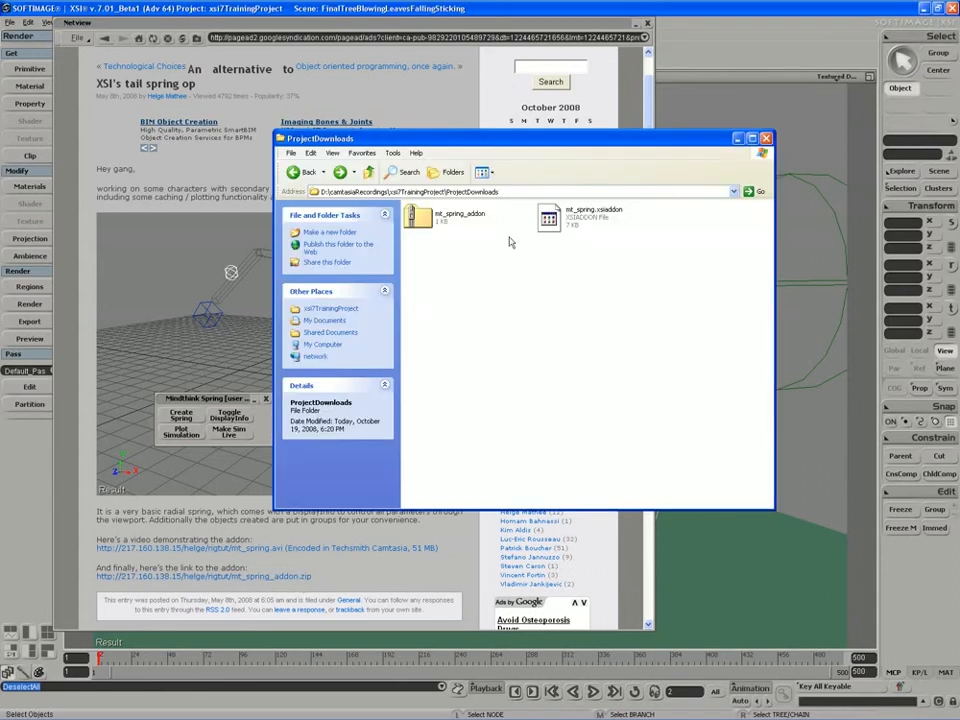
Select the mt_spring_addon folder in xsi7TrainingProject\ProjectDownloads.
left_click(416, 217)
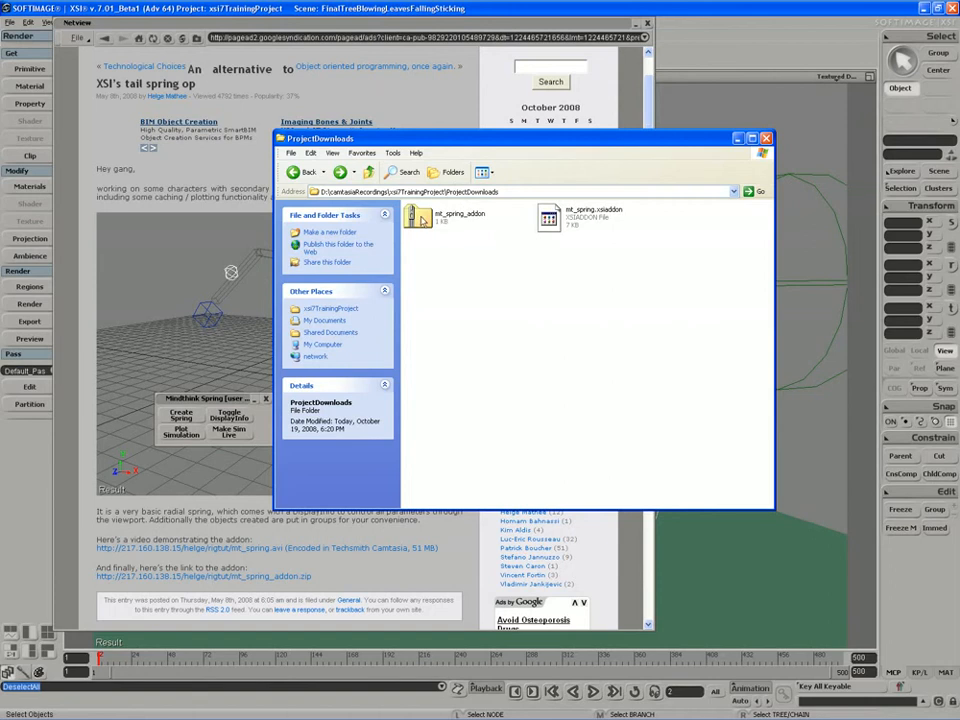
mouse_move(513, 227)
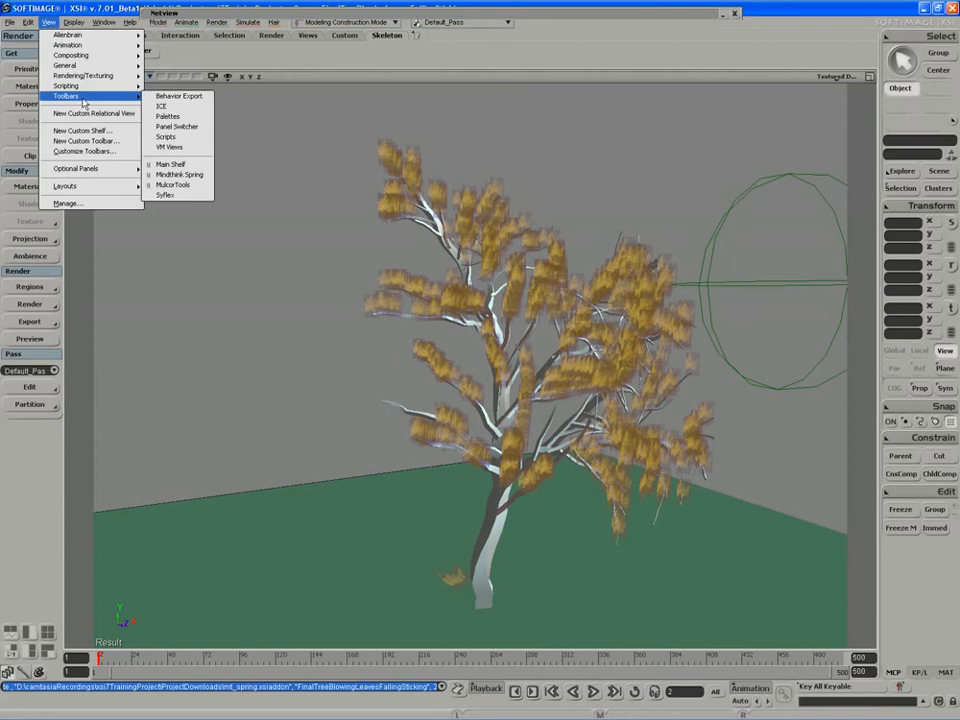
mouse_move(190, 176)
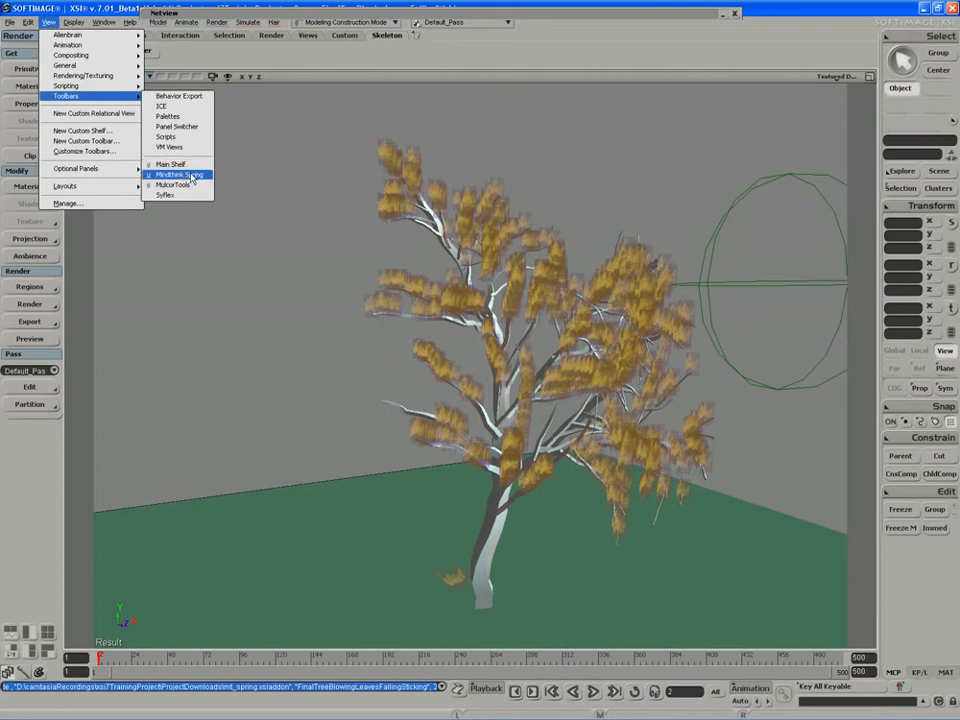
Show the Mindthink Spring toolbar and select the pointcloud object in the Explorer.
left_click(189, 176)
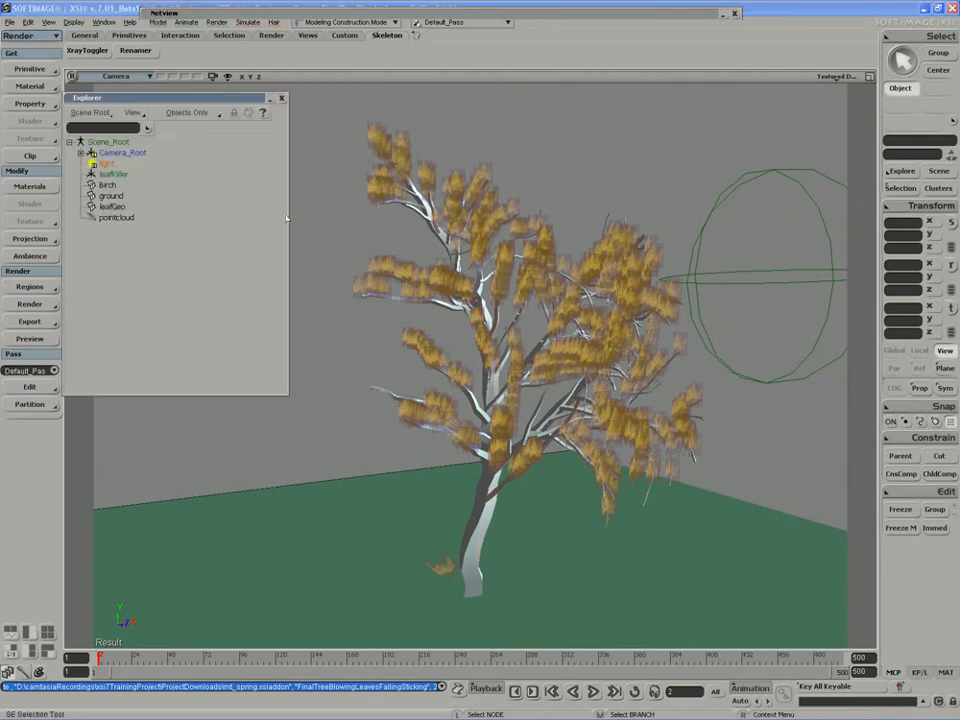
left_click(116, 215)
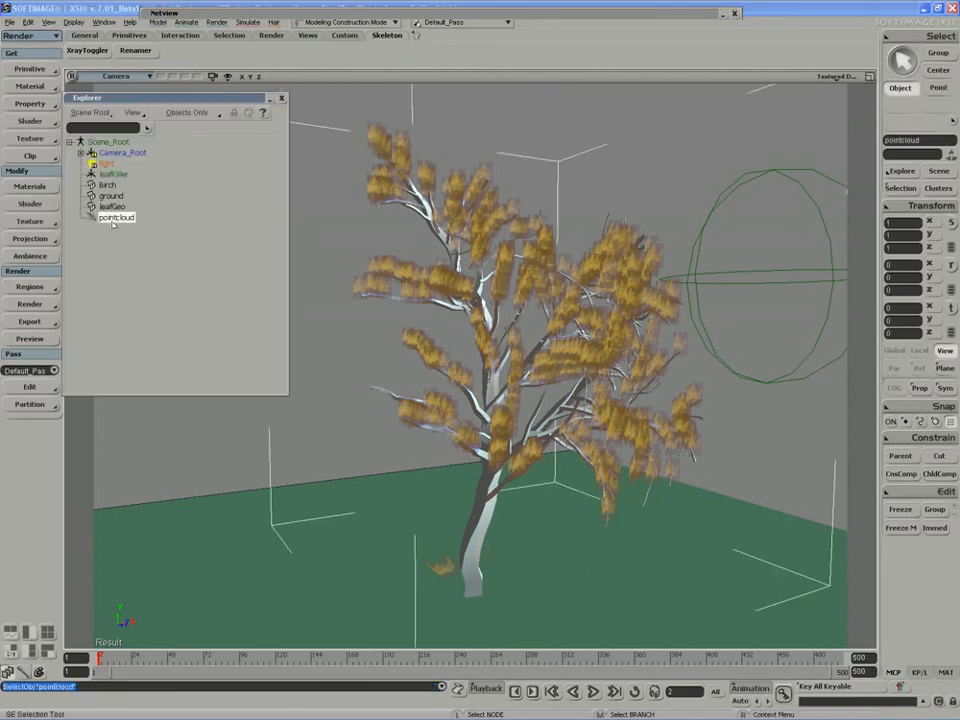